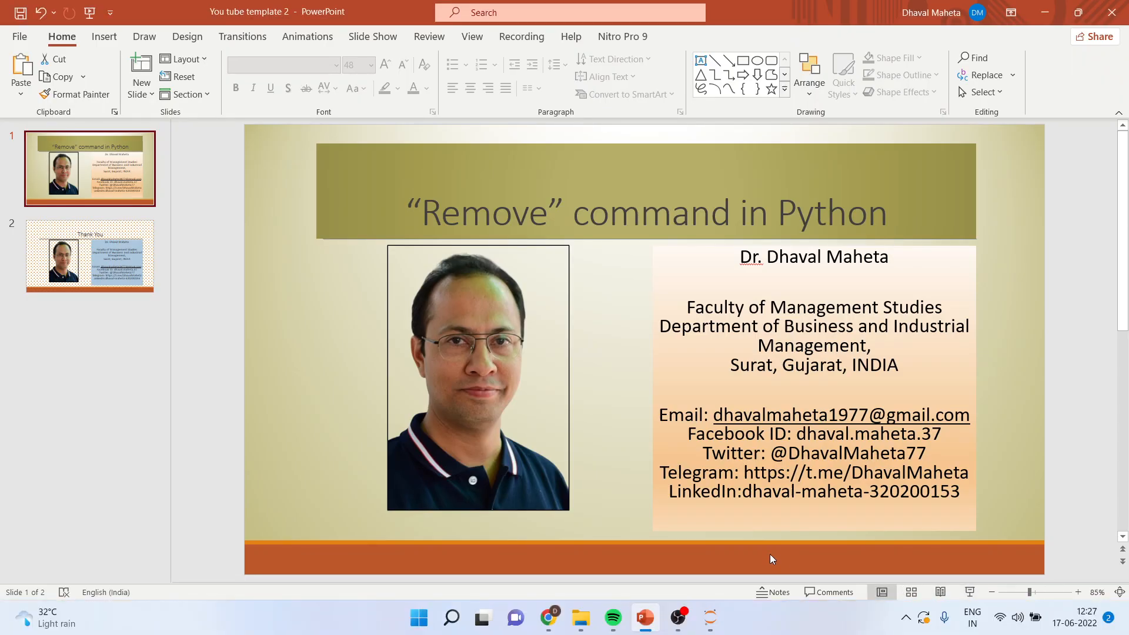
Switch from the PowerPoint title slide to the Jupyter notebook in Chrome.
{"action": "left_click", "coordinate": [549, 617]}
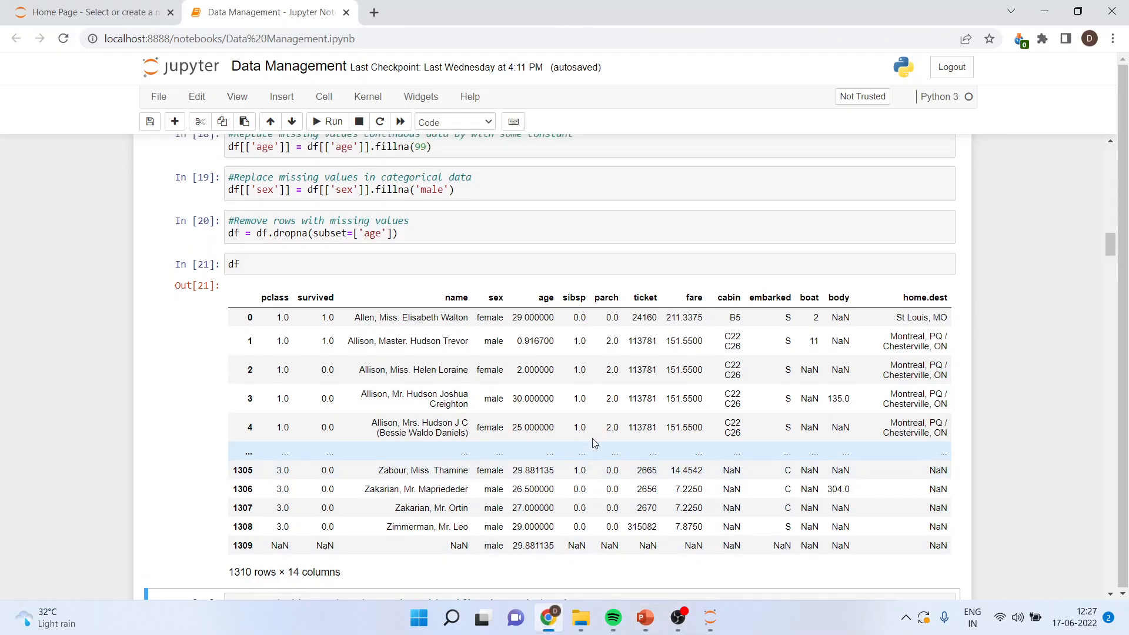
{"action": "scroll", "scroll_direction": "up", "scroll_amount": 3}
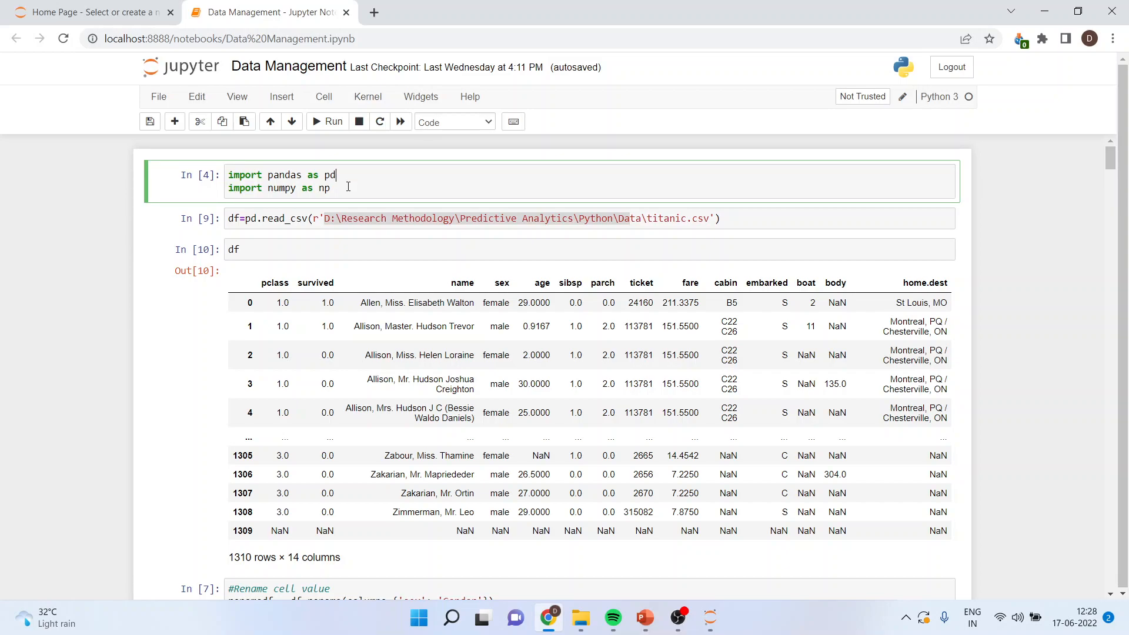
{"action": "left_click", "coordinate": [468, 218]}
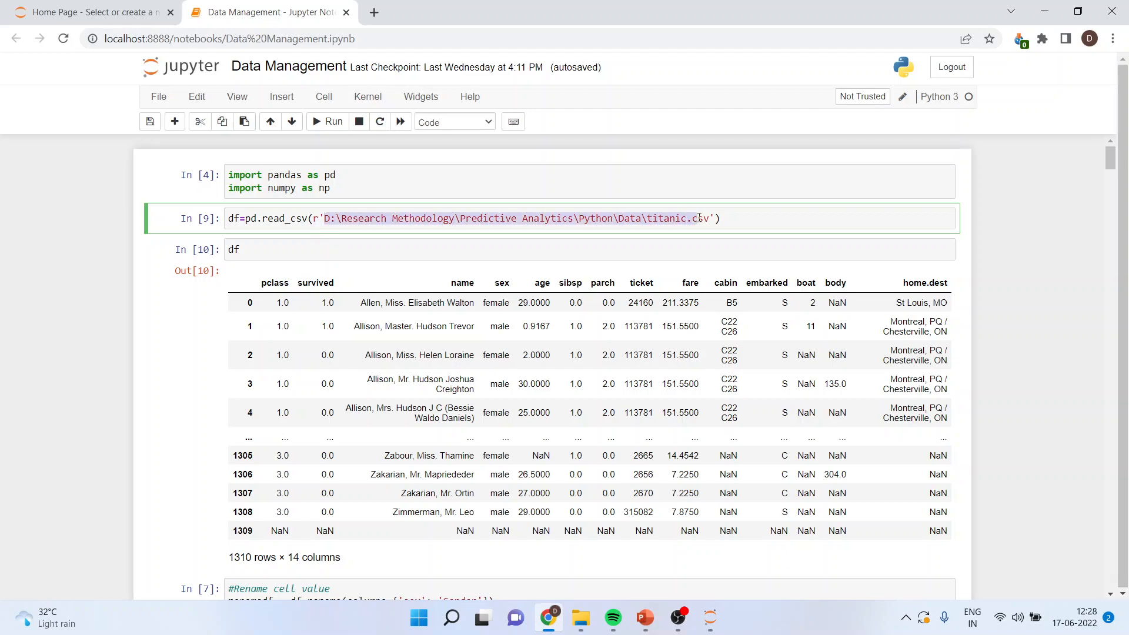
{"action": "left_click", "coordinate": [724, 219]}
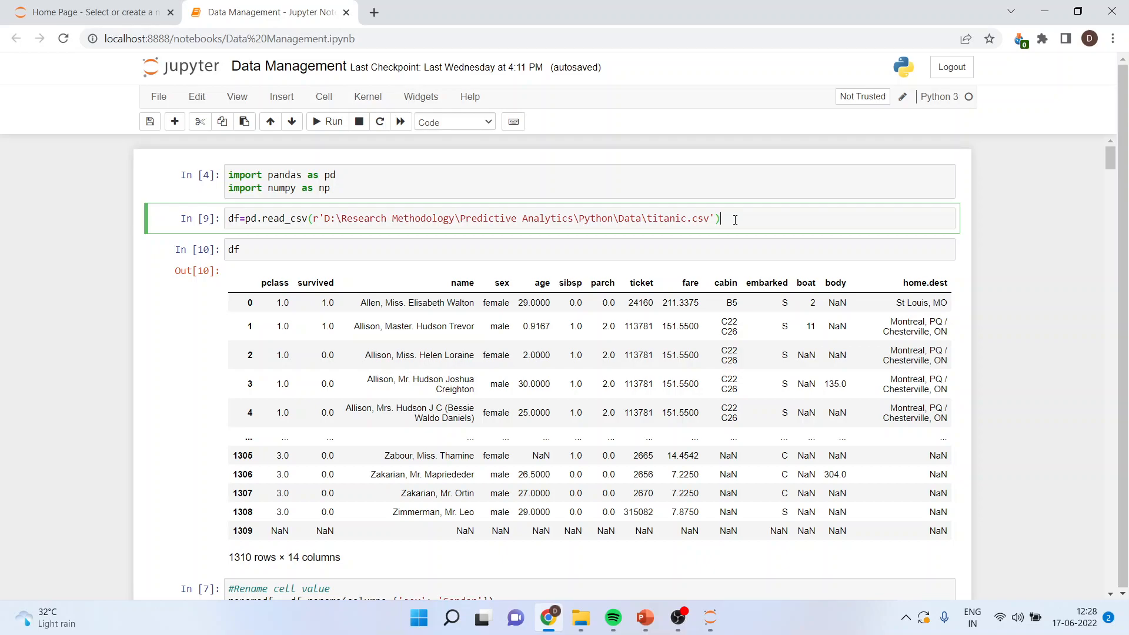
{"action": "mouse_move", "coordinate": [312, 240]}
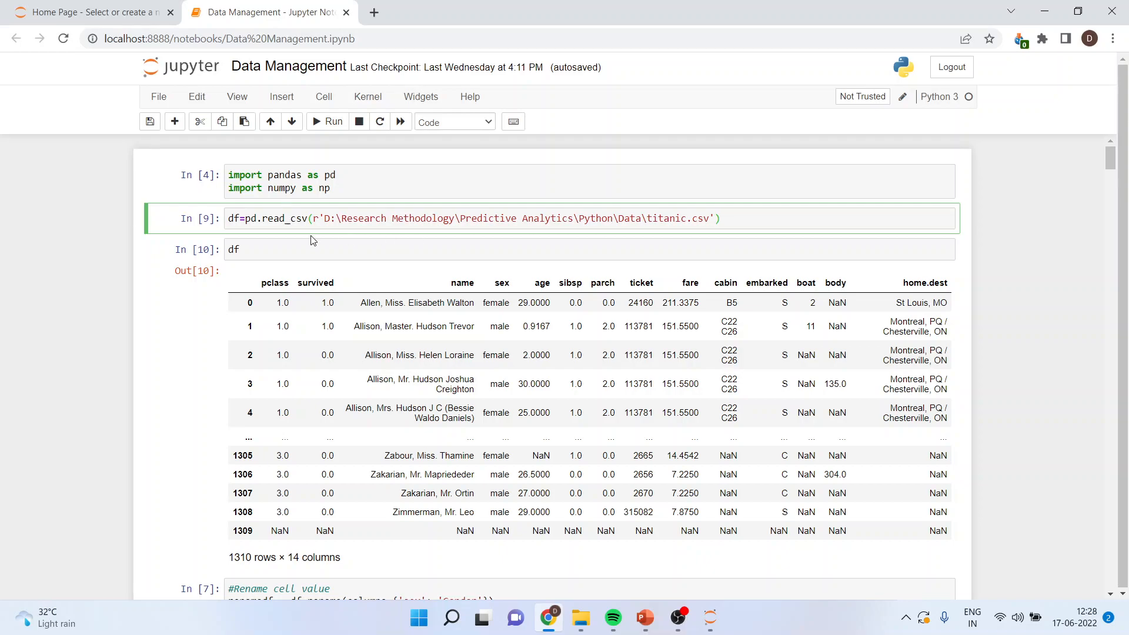
{"action": "scroll", "scroll_direction": "down", "scroll_amount": 3}
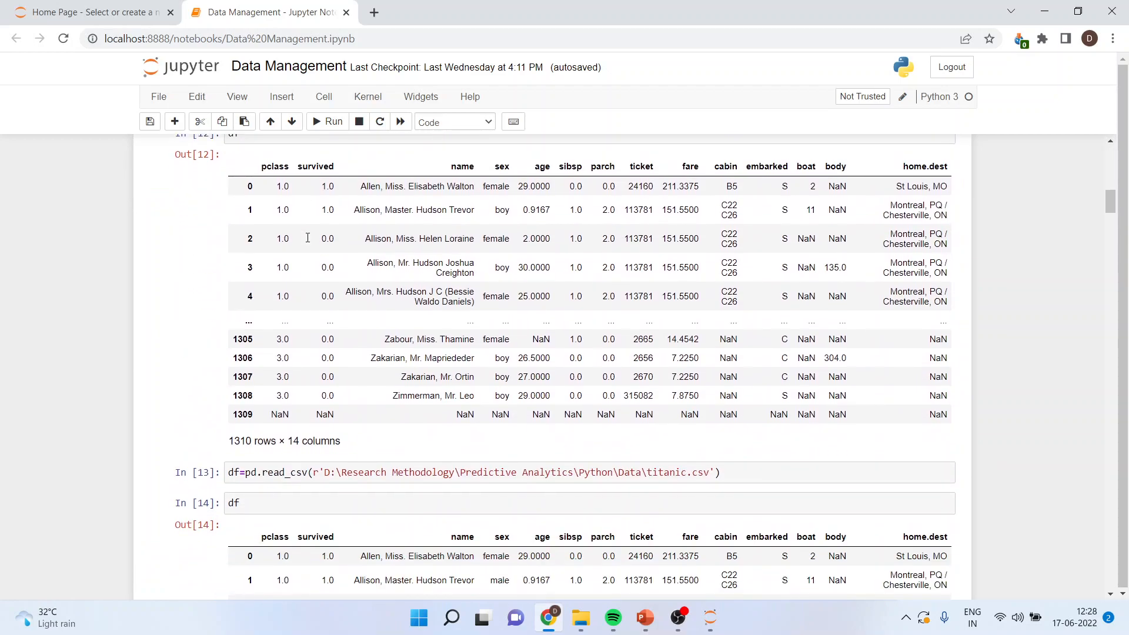
Scroll down to the dropna(subset=['age']) cell and run it to drop rows missing age.
{"action": "scroll", "scroll_direction": "down", "scroll_amount": 3}
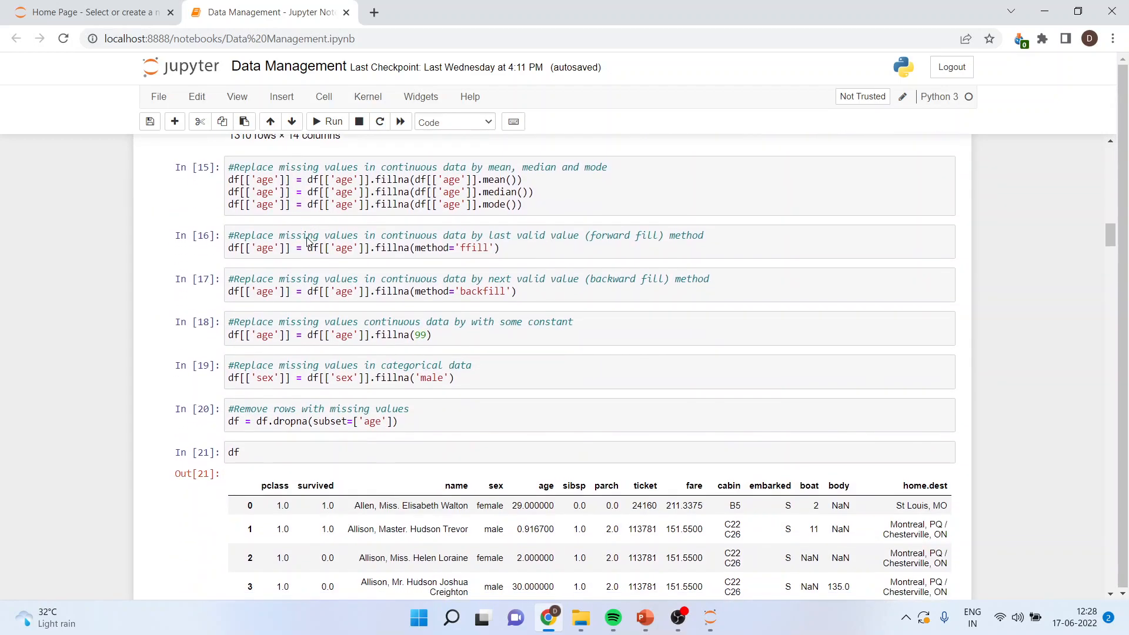
{"action": "scroll", "scroll_direction": "down", "scroll_amount": 3}
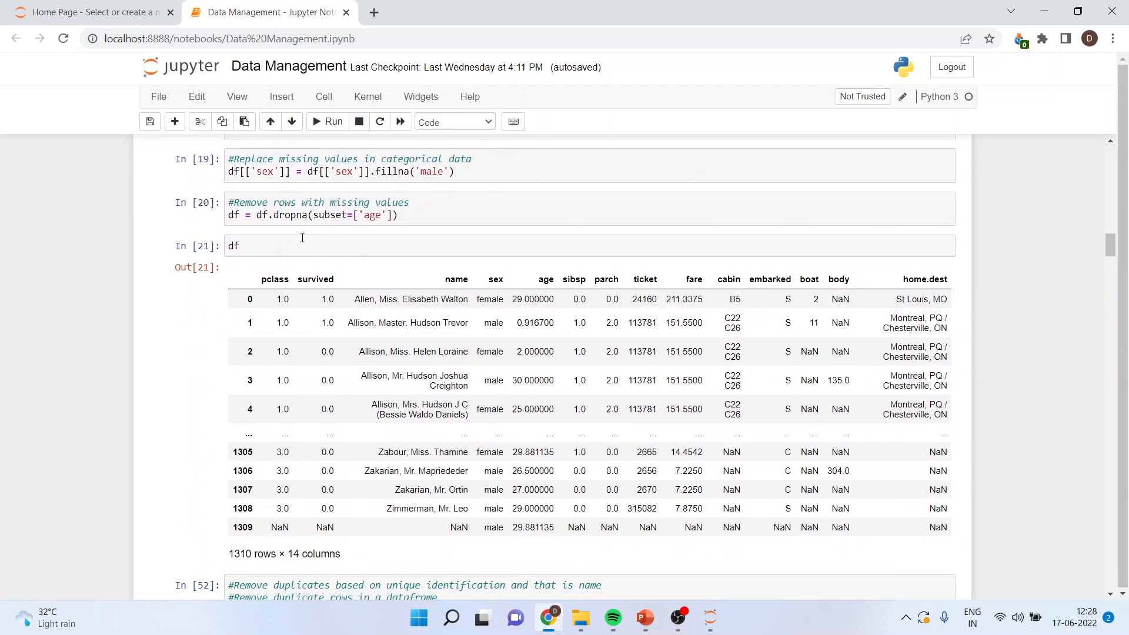
{"action": "mouse_move", "coordinate": [274, 219]}
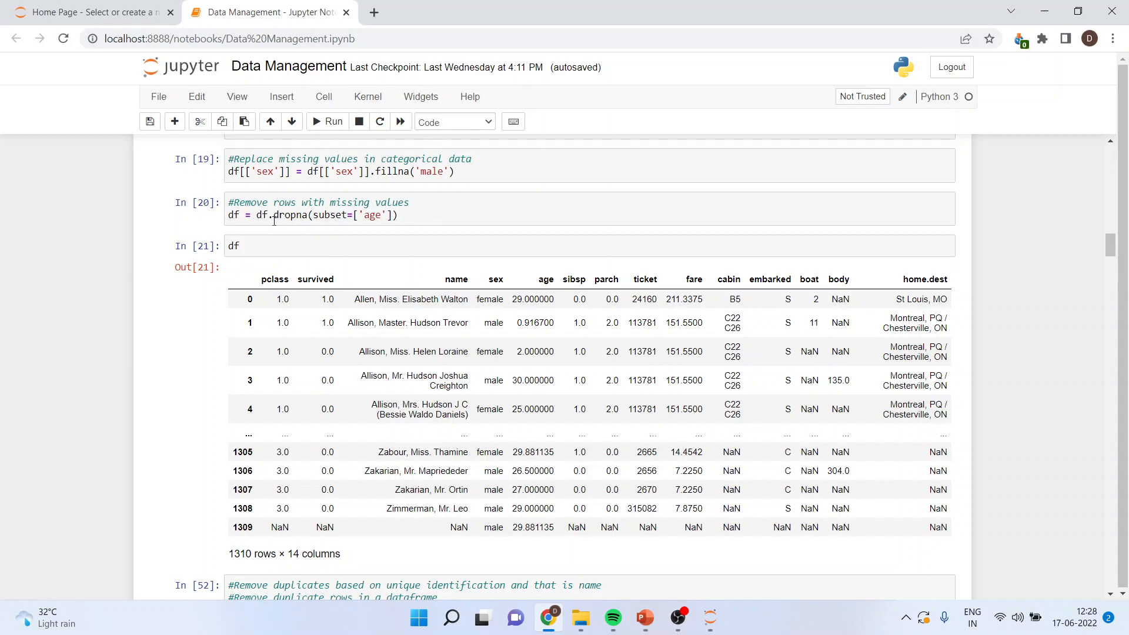
{"action": "mouse_move", "coordinate": [387, 216]}
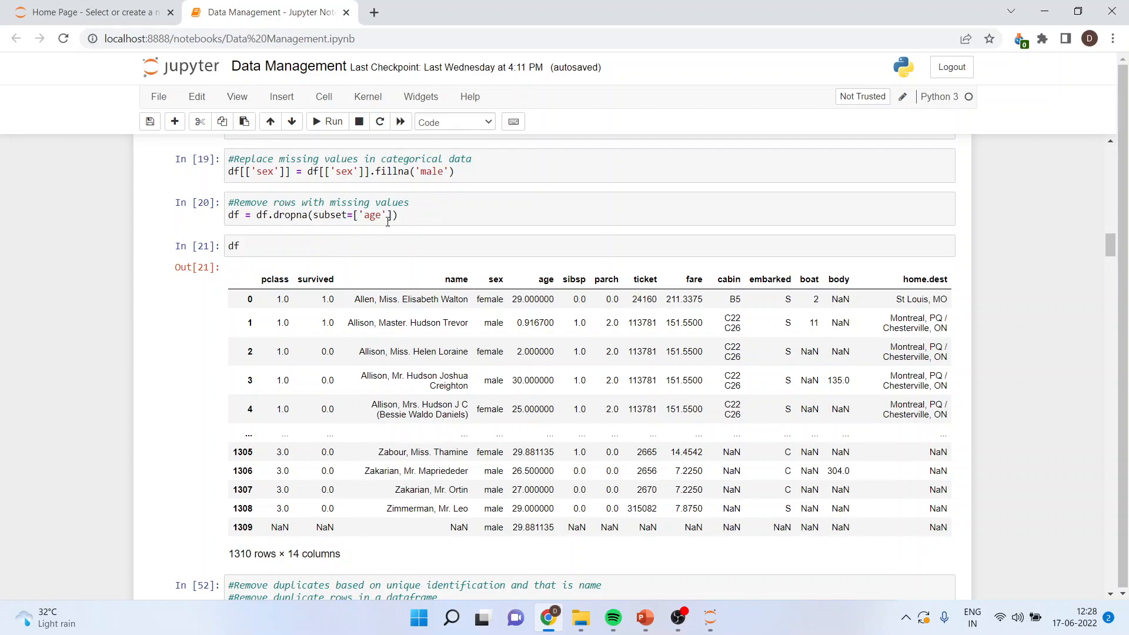
{"action": "left_click", "coordinate": [400, 215]}
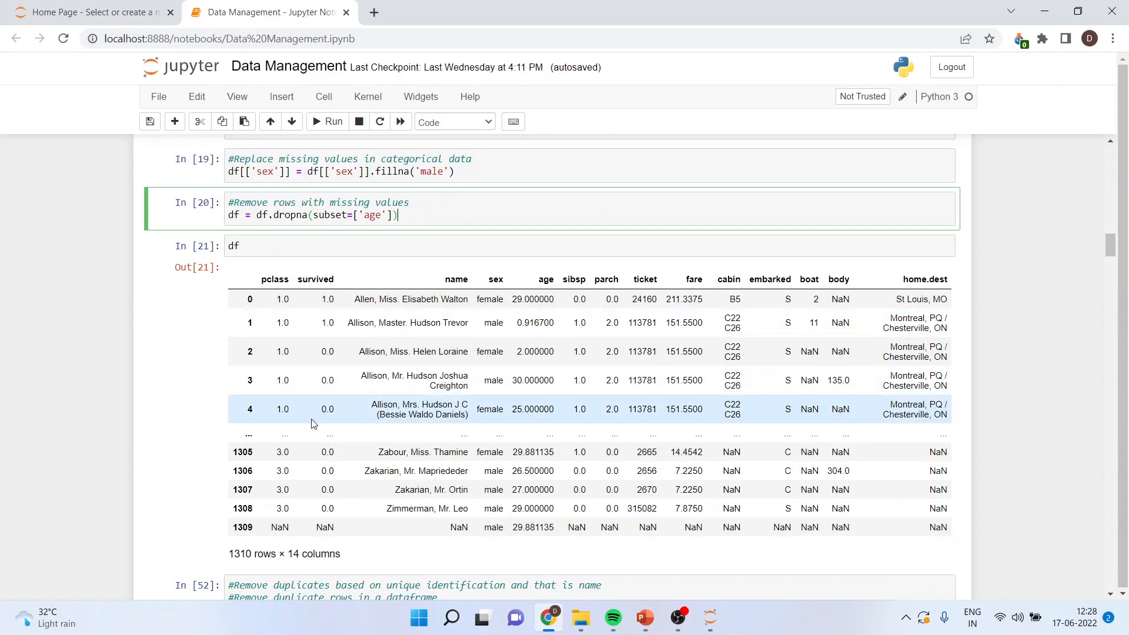
{"action": "left_click", "coordinate": [250, 381]}
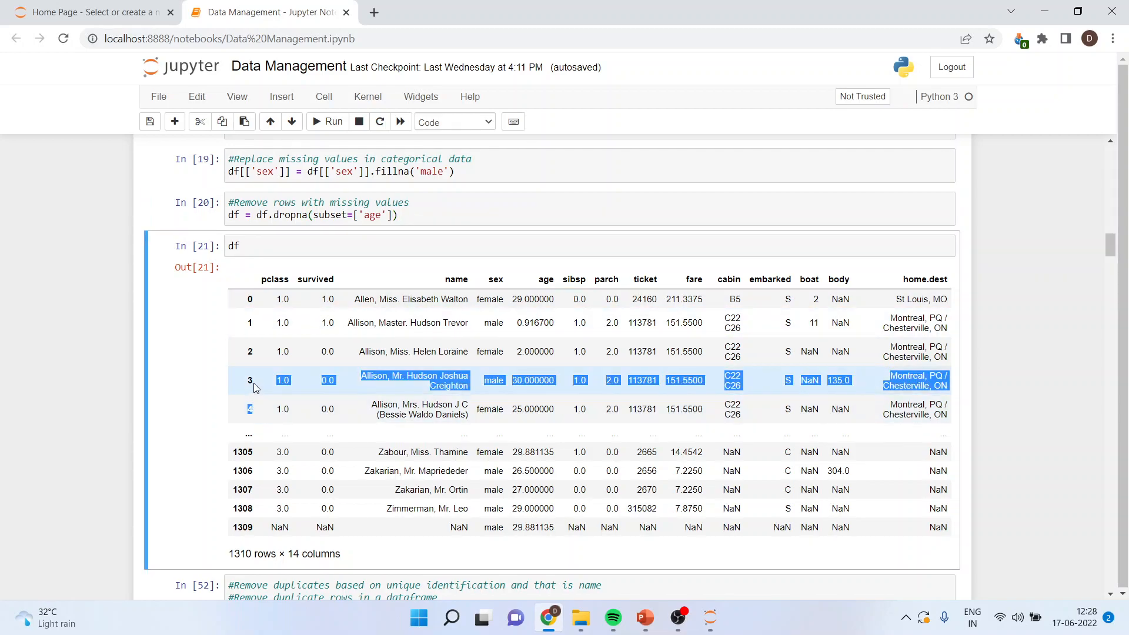
{"action": "left_click", "coordinate": [555, 285]}
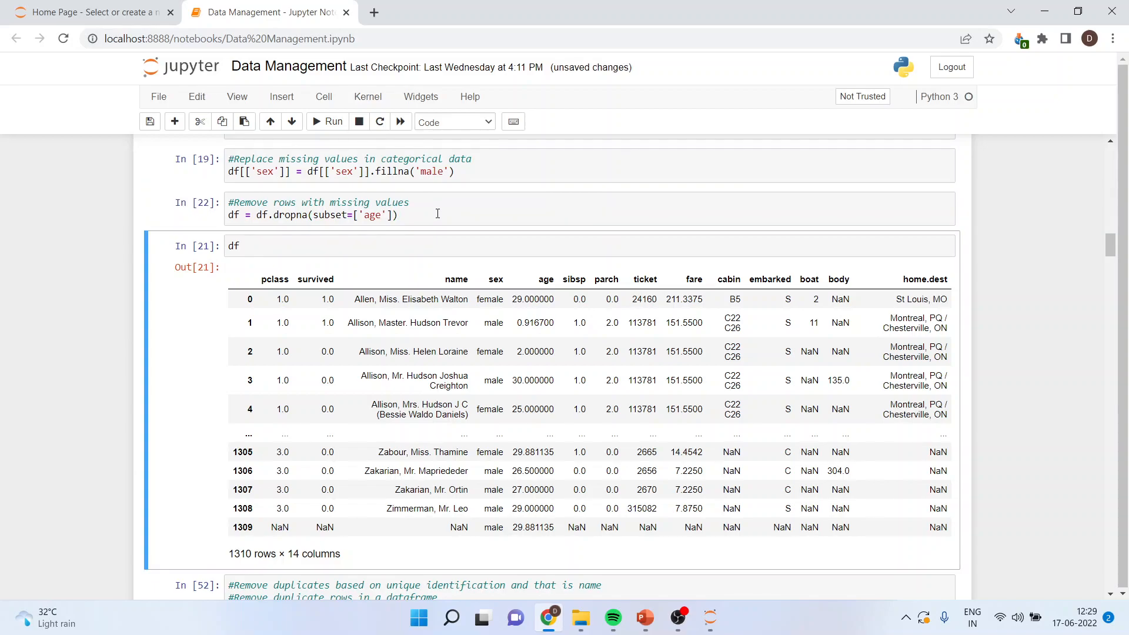
Rerun the df display cell, which still shows 1310 rows × 14 columns.
{"action": "left_click", "coordinate": [333, 121]}
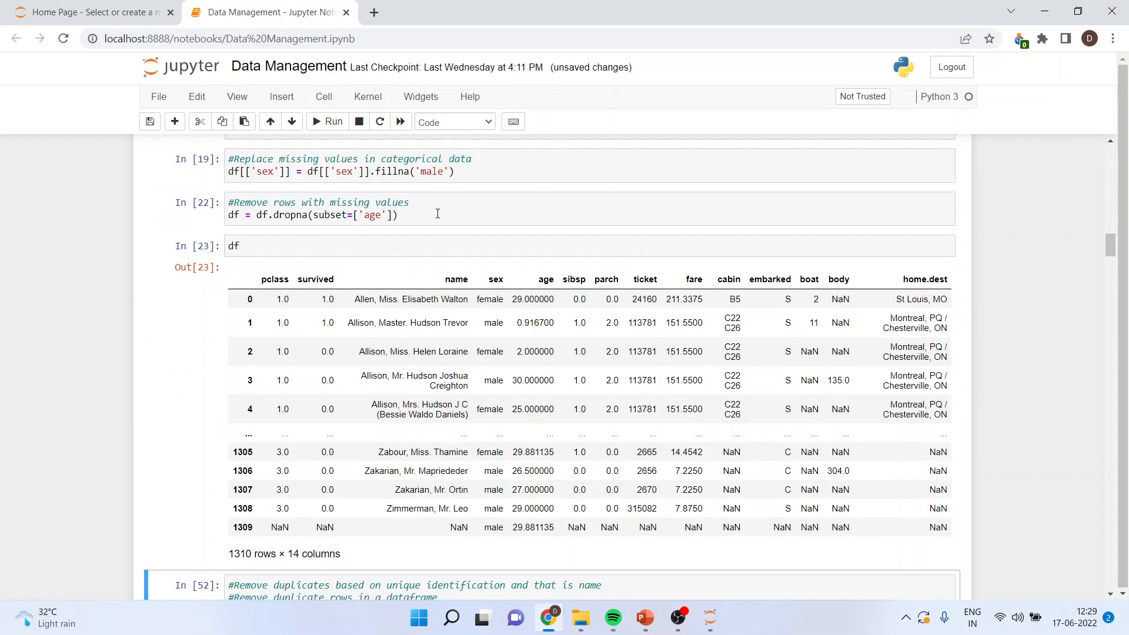
{"action": "scroll", "scroll_direction": "down", "scroll_amount": 3}
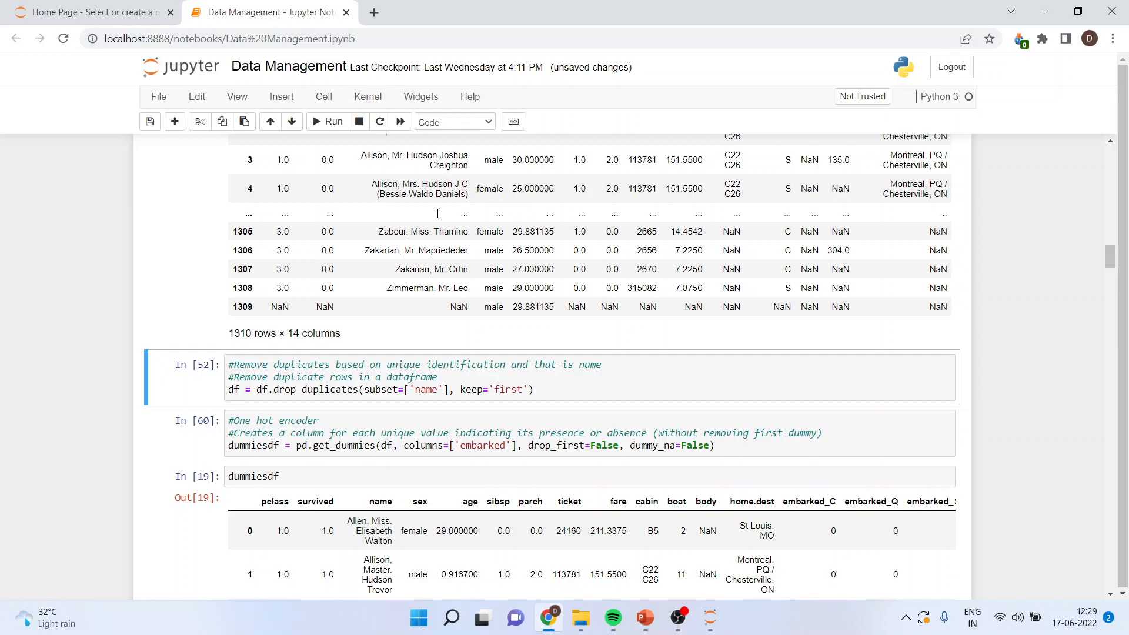
{"action": "scroll", "scroll_direction": "up", "scroll_amount": 3}
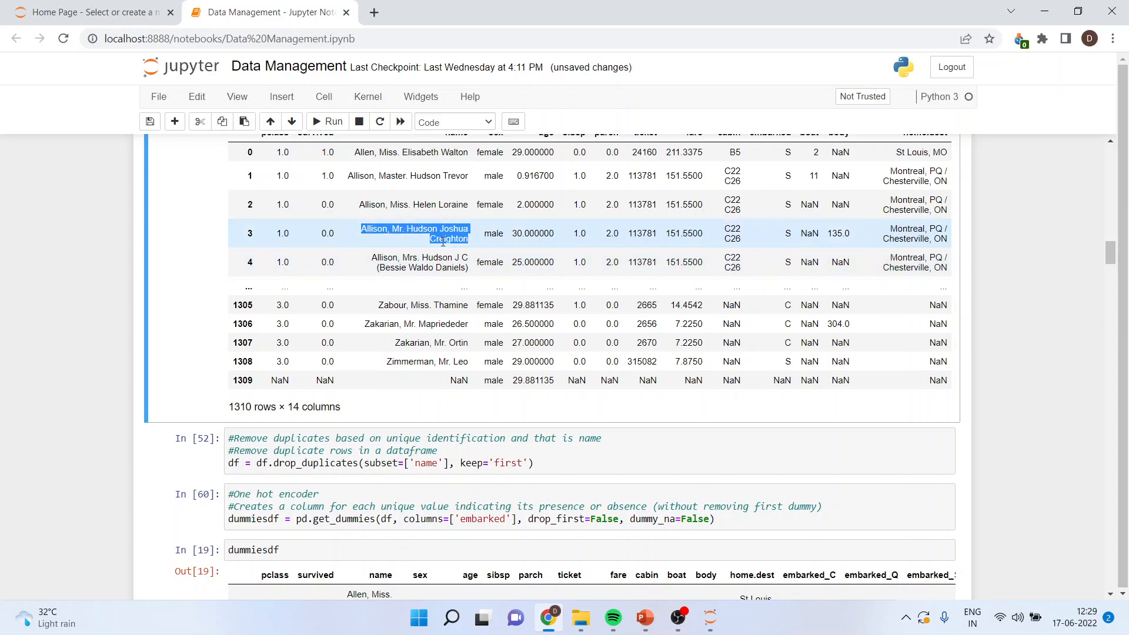
{"action": "scroll", "scroll_direction": "down", "scroll_amount": 3}
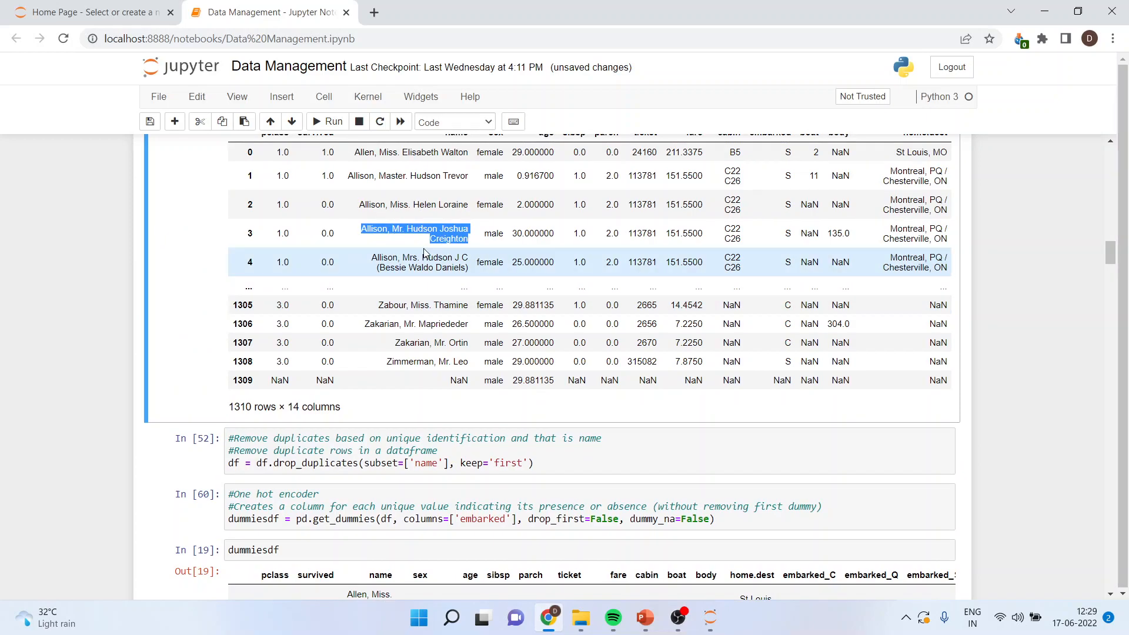
{"action": "scroll", "scroll_direction": "up", "scroll_amount": 3}
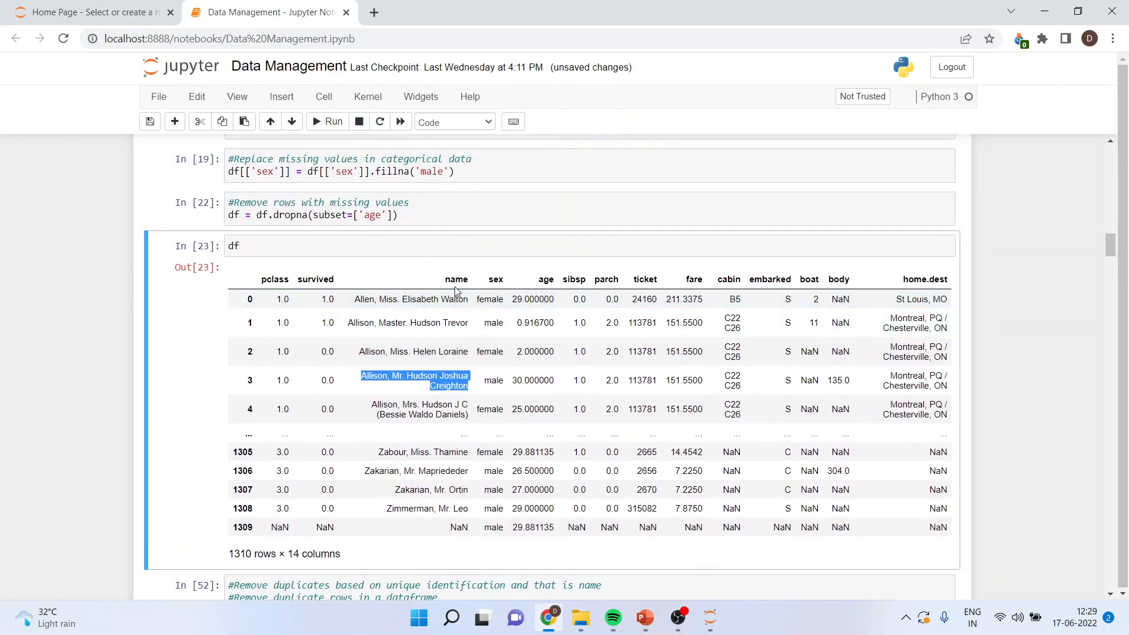
{"action": "mouse_move", "coordinate": [447, 282]}
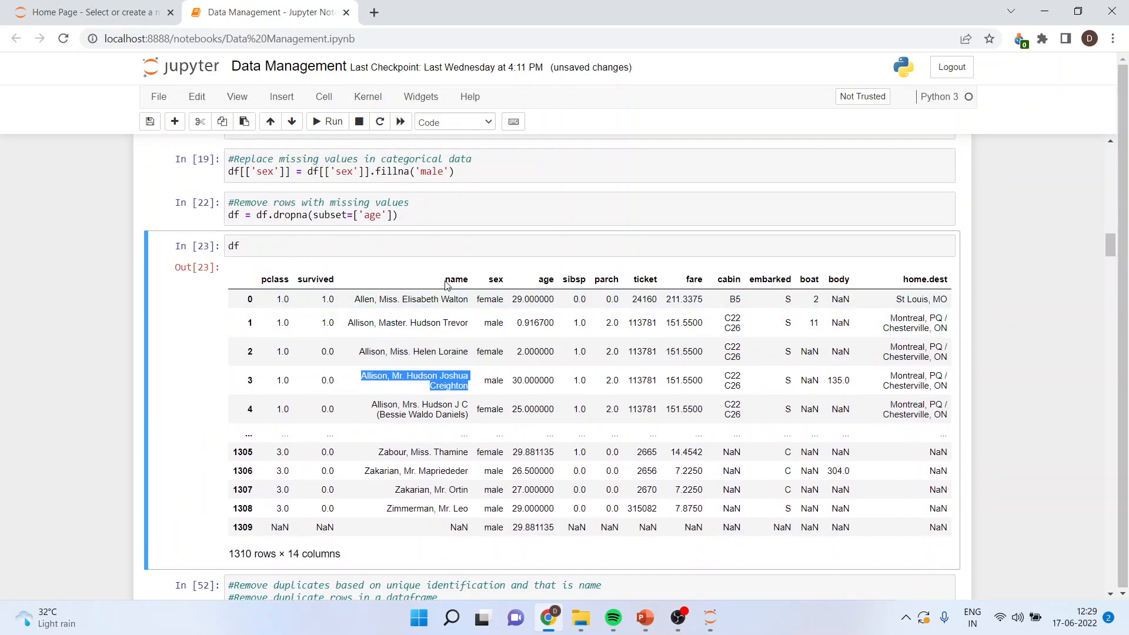
{"action": "scroll", "scroll_direction": "down", "scroll_amount": 3}
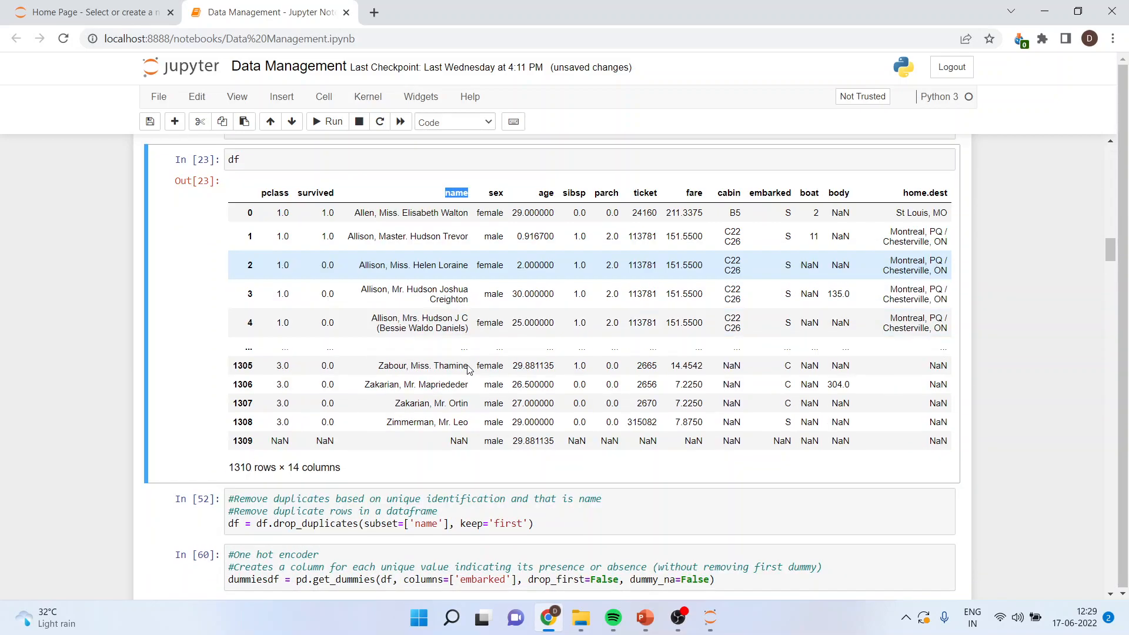
{"action": "scroll", "scroll_direction": "down", "scroll_amount": 3}
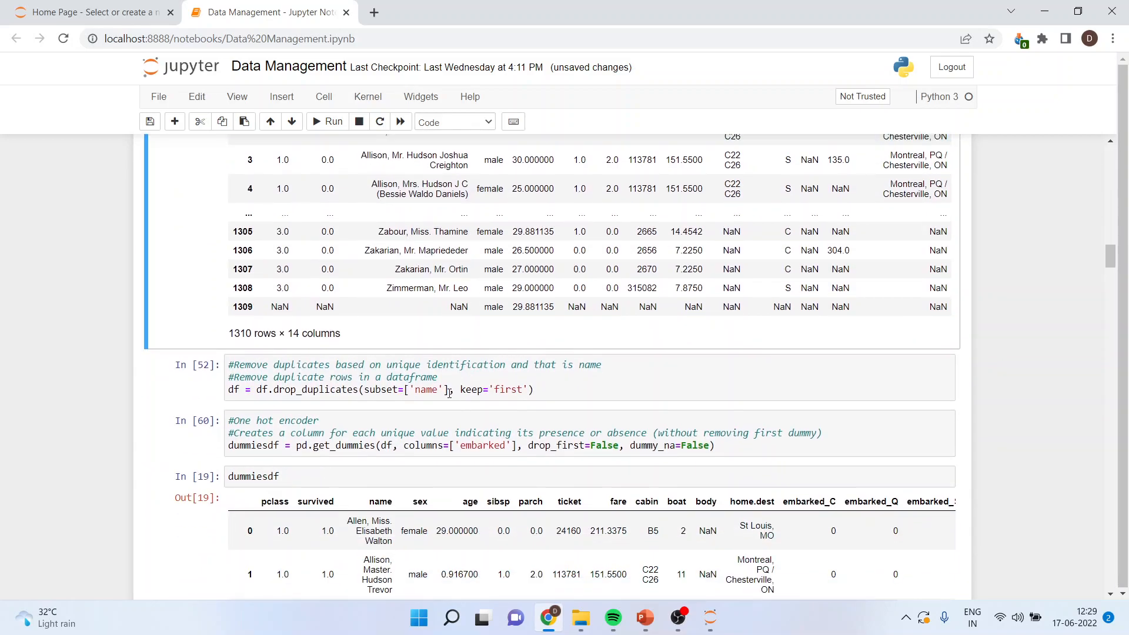
{"action": "scroll", "scroll_direction": "up", "scroll_amount": 3}
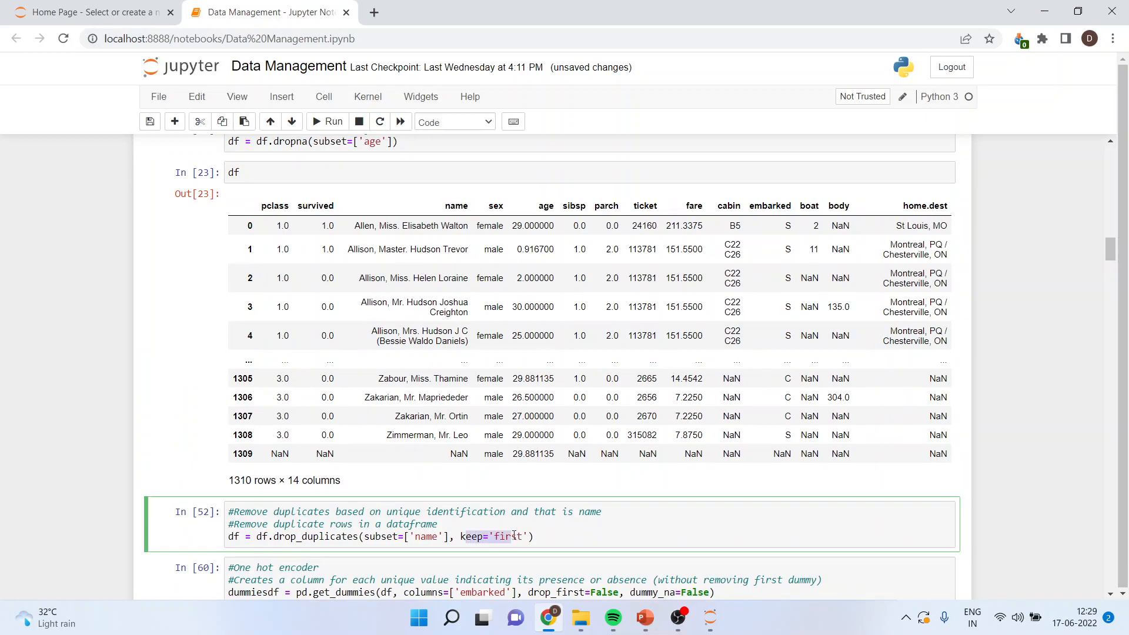
Run the drop_duplicates-by-name cell, then show the PowerPoint Thank You slide.
{"action": "left_click", "coordinate": [421, 335]}
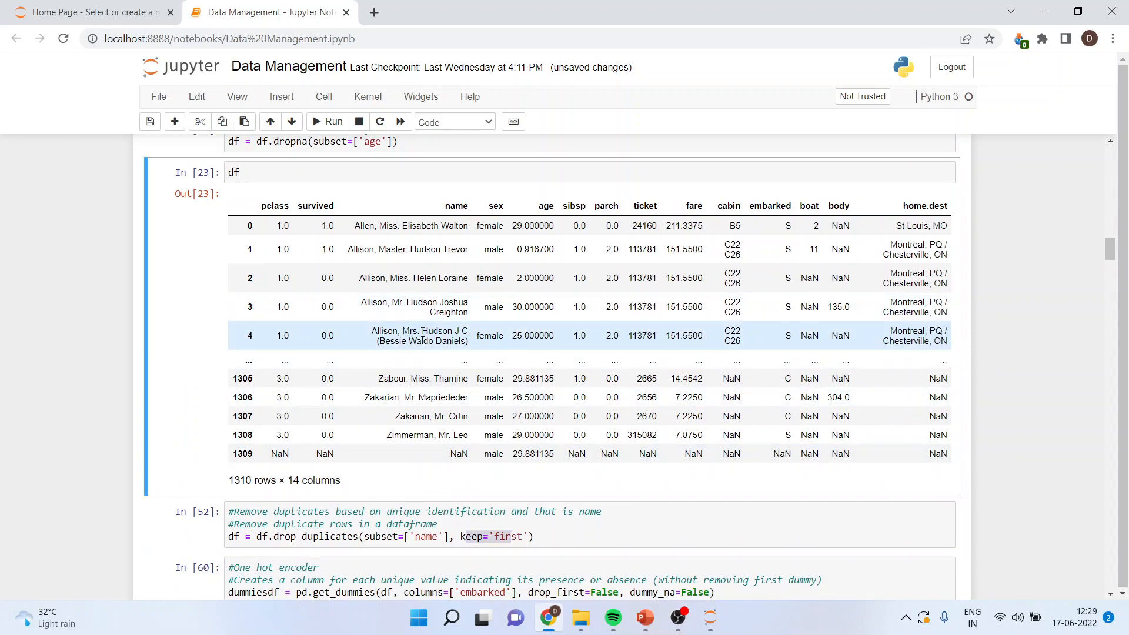
{"action": "mouse_move", "coordinate": [426, 388]}
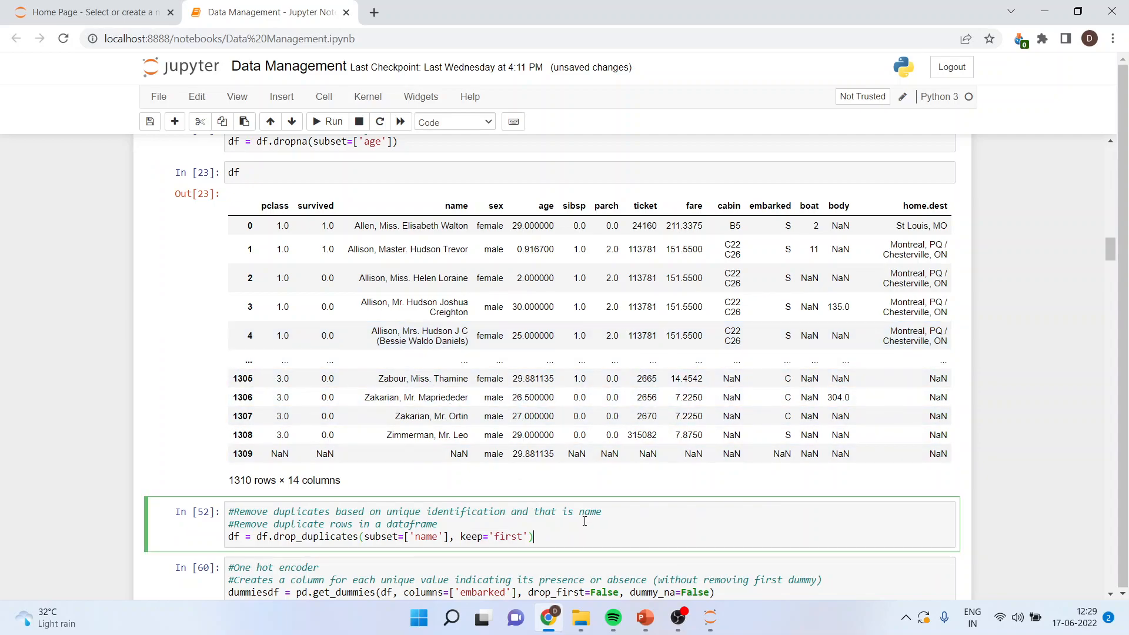
{"action": "left_click", "coordinate": [334, 121]}
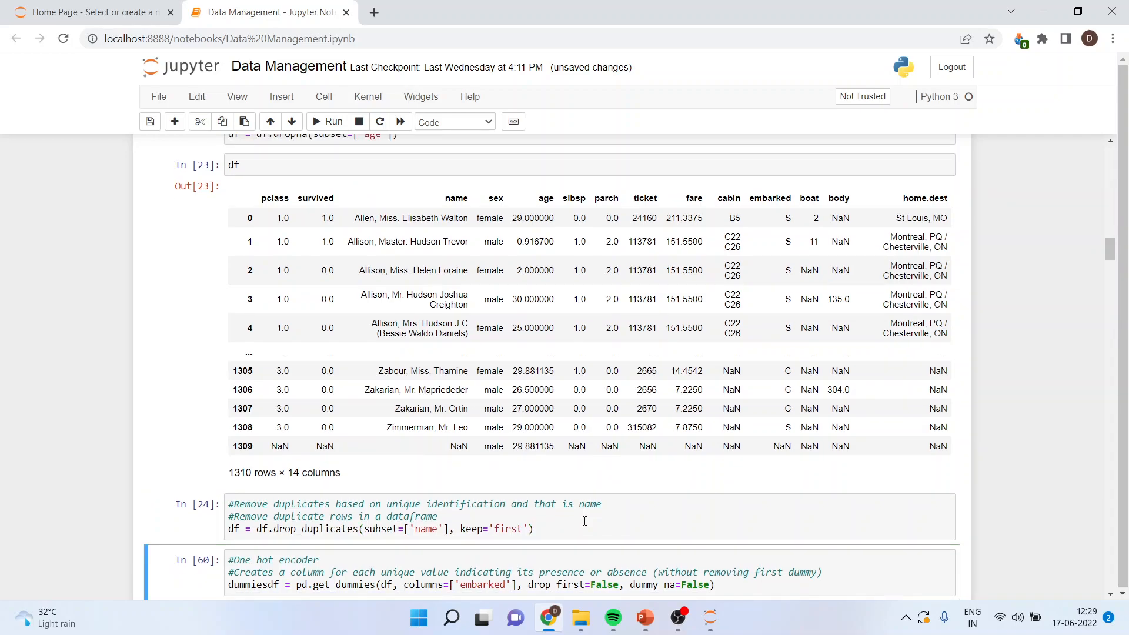
{"action": "left_click", "coordinate": [644, 617]}
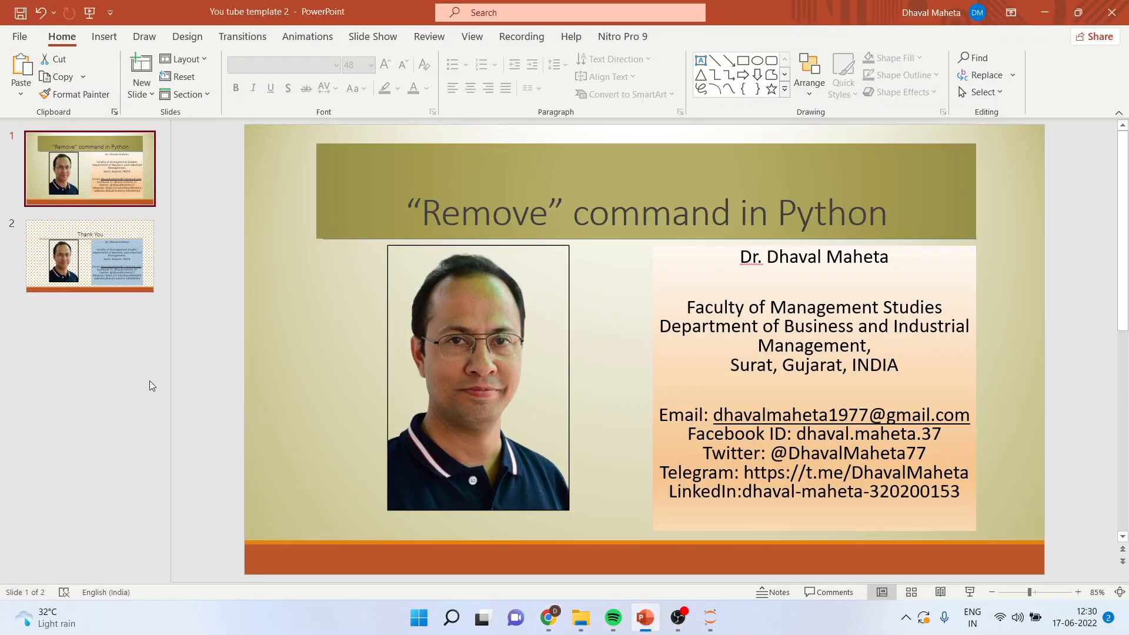
{"action": "left_click", "coordinate": [89, 256]}
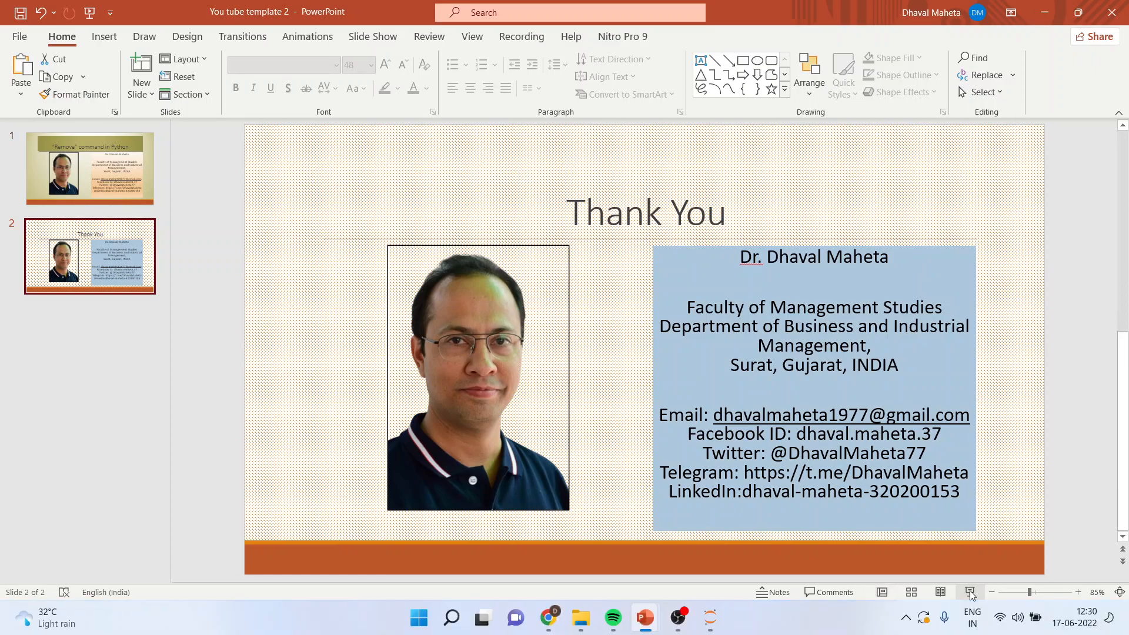